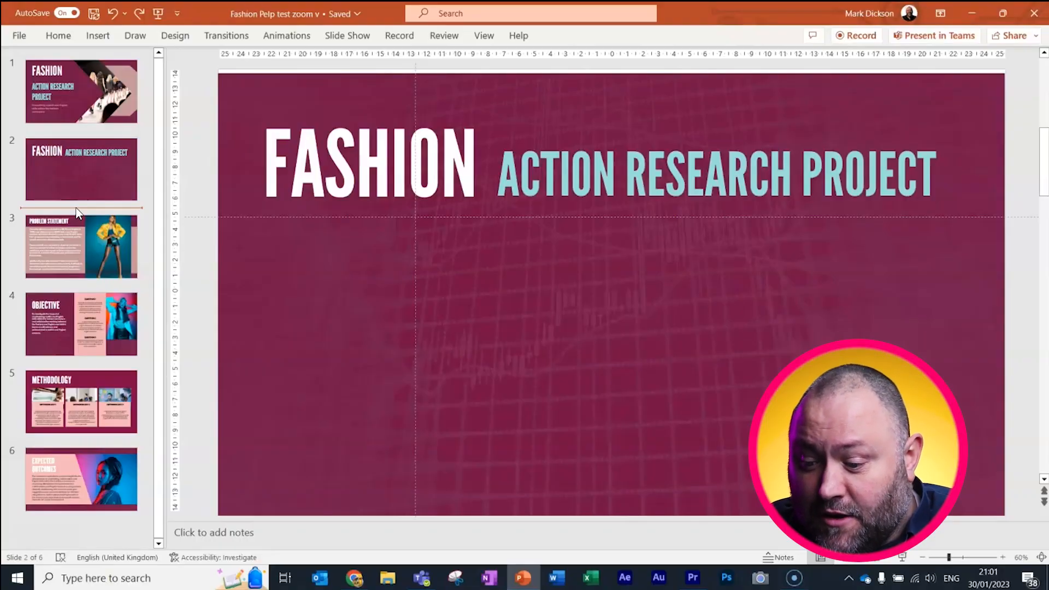
# - Add a section named Intent starting at slide 3, then return to the title slide
pyautogui.rightClick(77, 212)
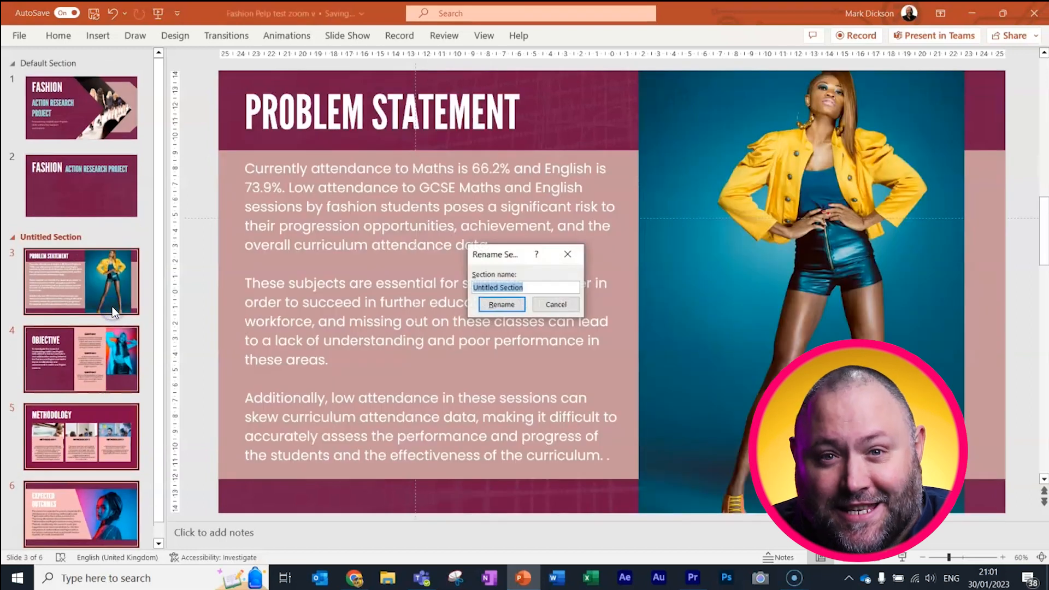
pyautogui.write('Intent')
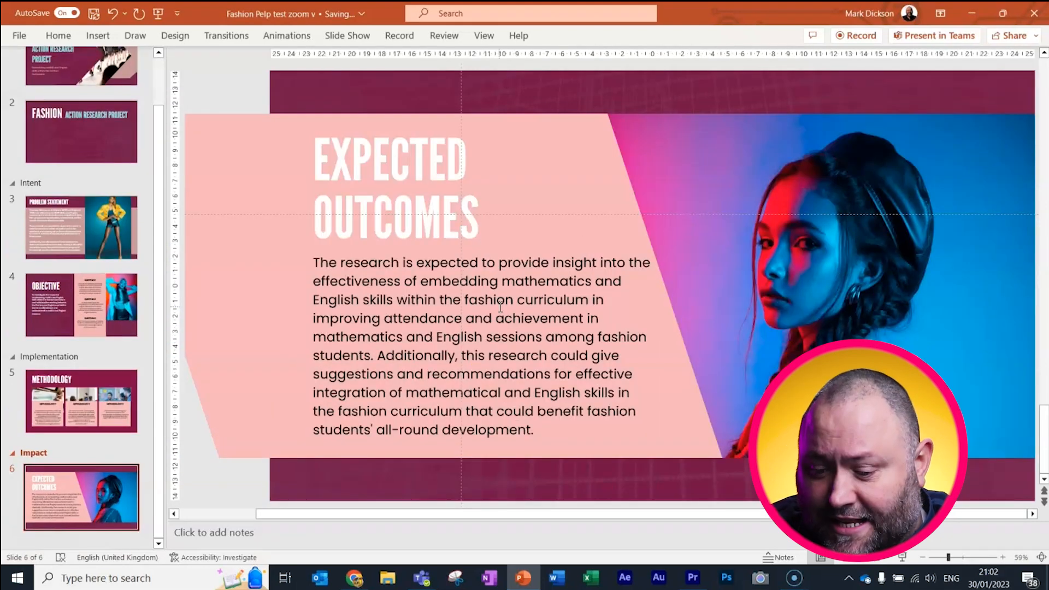
pyautogui.click(81, 131)
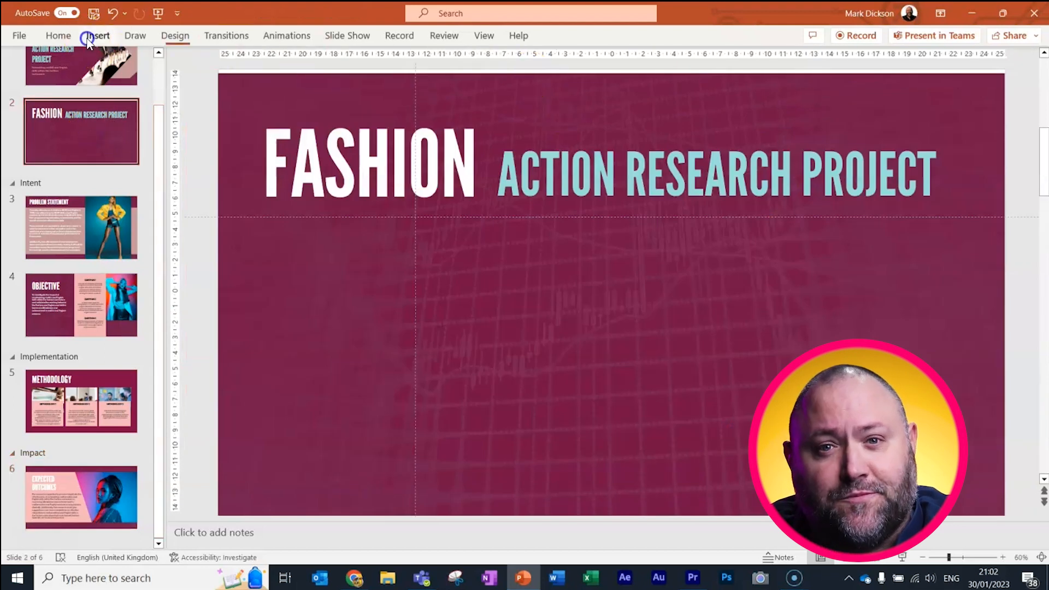
# - Start inserting a Section Zoom from the Insert Zoom menu on slide 2
pyautogui.click(98, 35)
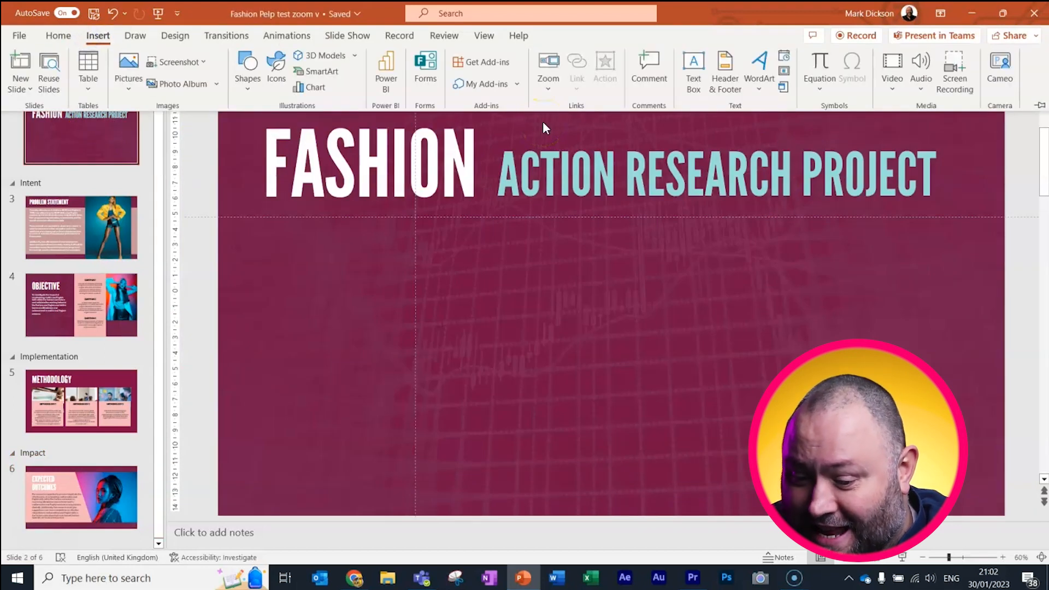
pyautogui.click(548, 70)
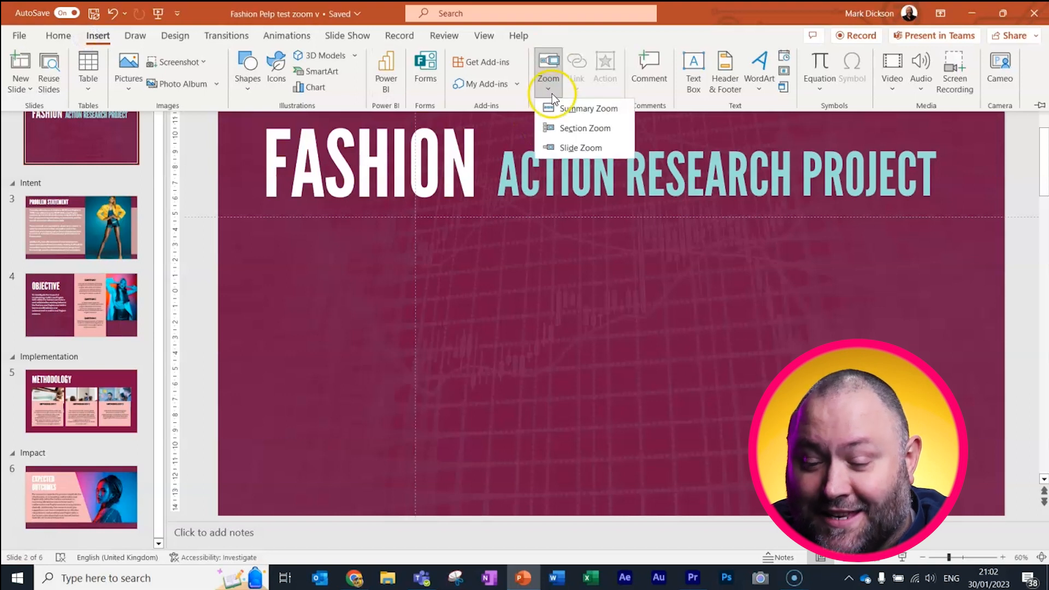
pyautogui.moveTo(584, 128)
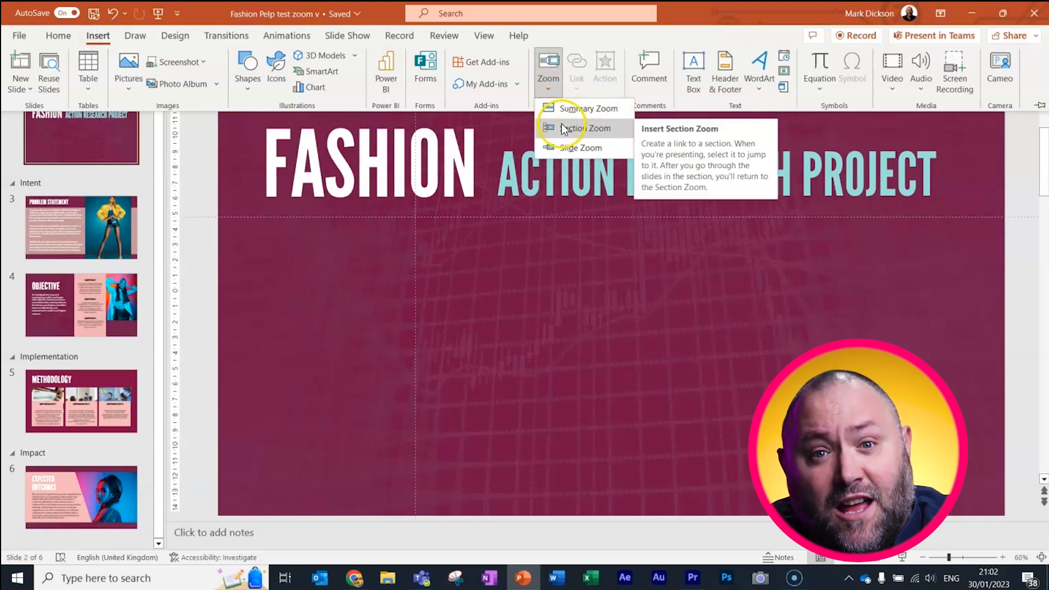
pyautogui.click(583, 128)
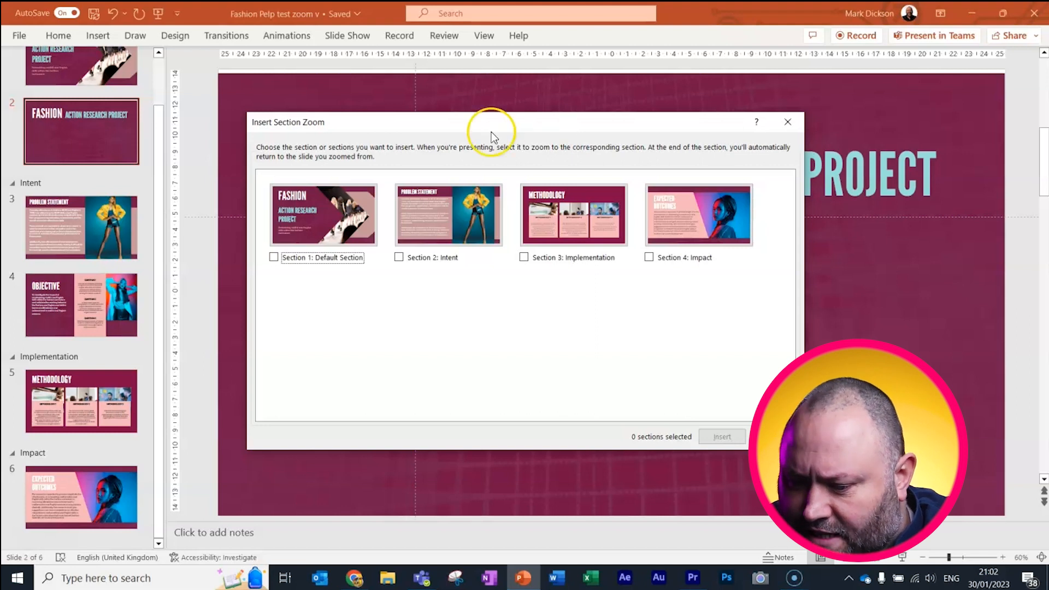
# - Insert section zooms for the Intent, Implementation and Impact sections
pyautogui.click(399, 257)
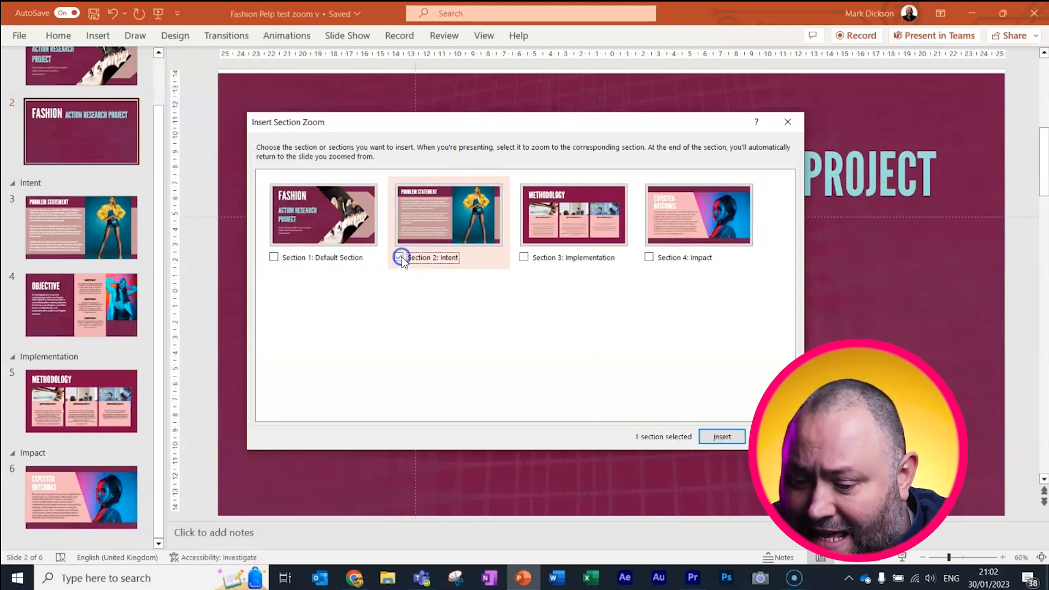
pyautogui.click(524, 257)
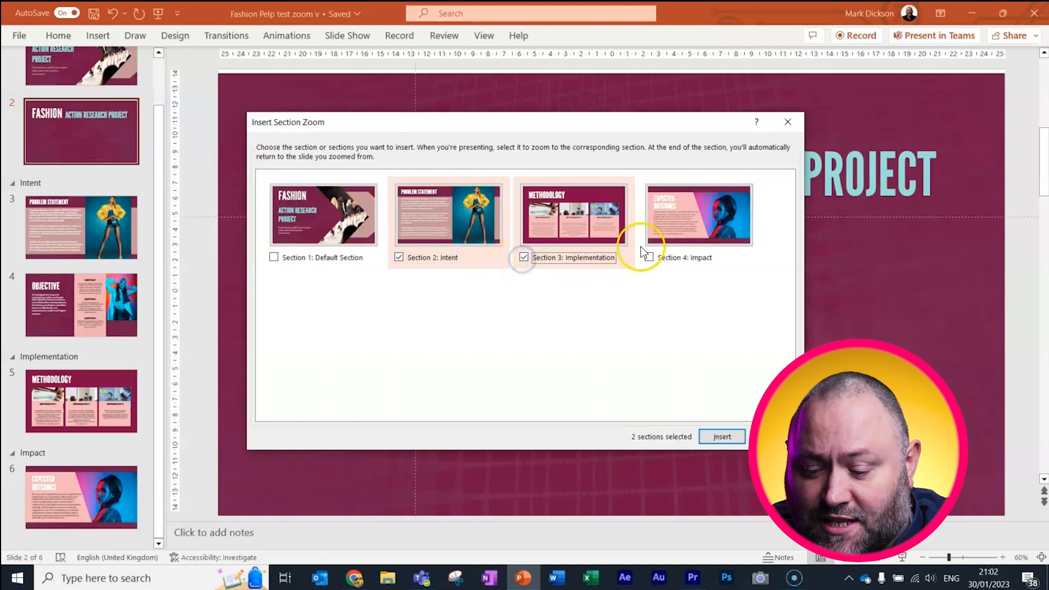
pyautogui.click(649, 257)
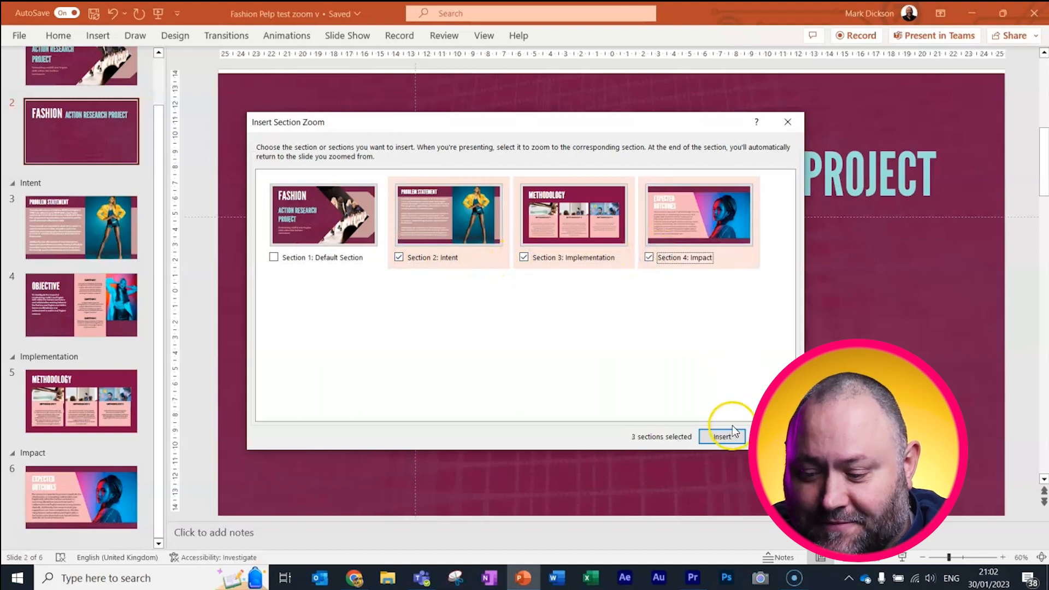
pyautogui.click(724, 435)
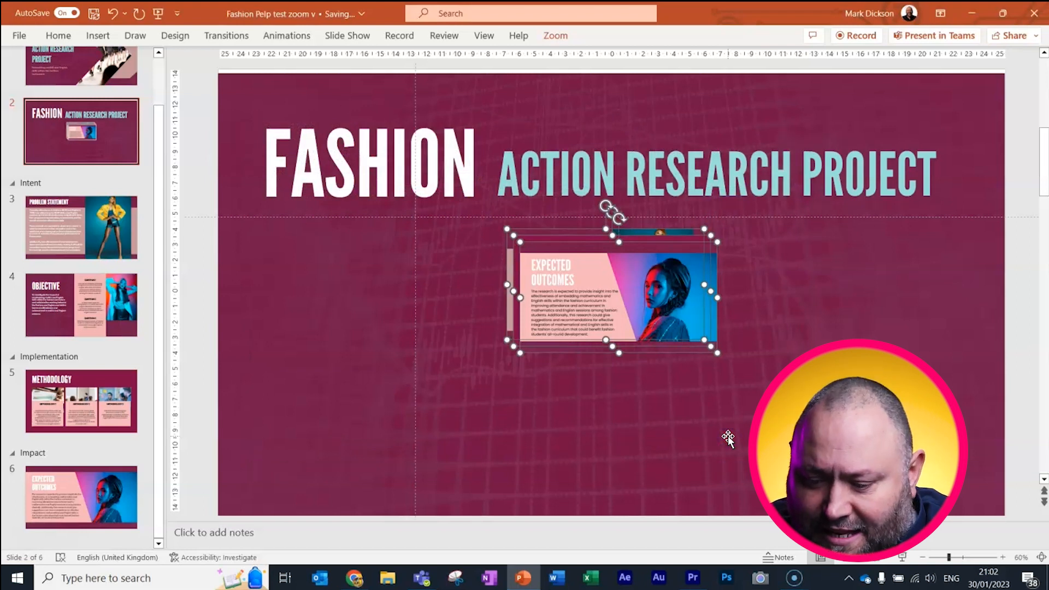
# - Drag the stacked zoom tiles apart into a row beneath the title
pyautogui.moveTo(612, 294); pyautogui.dragTo(442, 308)
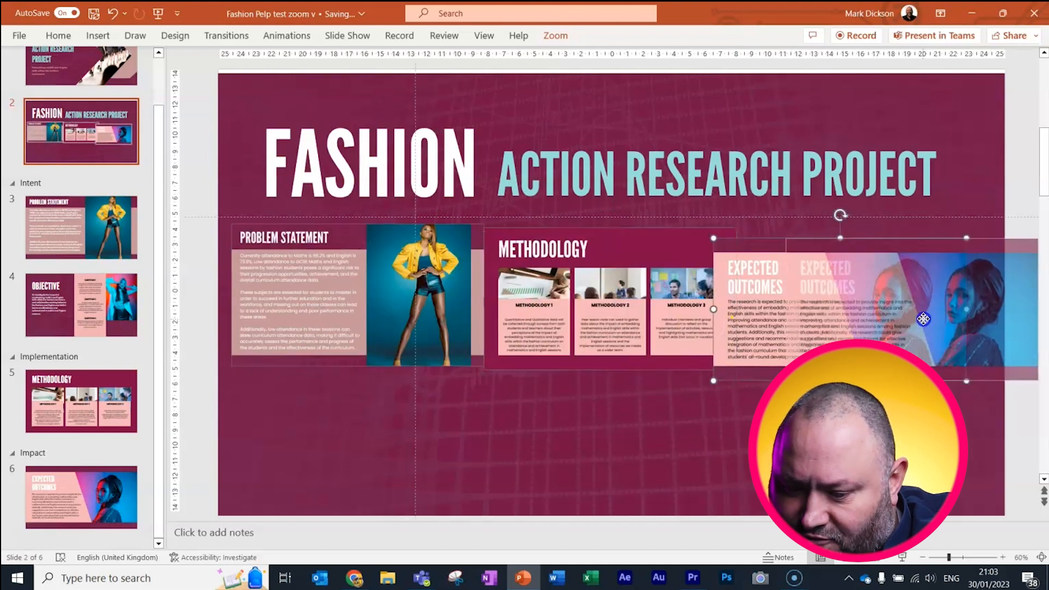
pyautogui.click(734, 69)
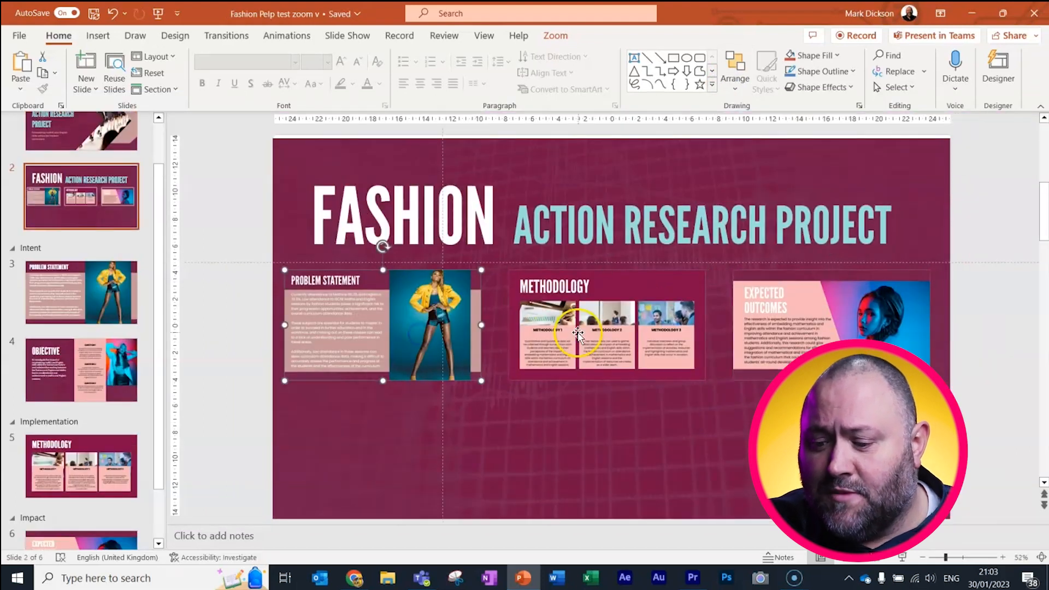
pyautogui.click(734, 70)
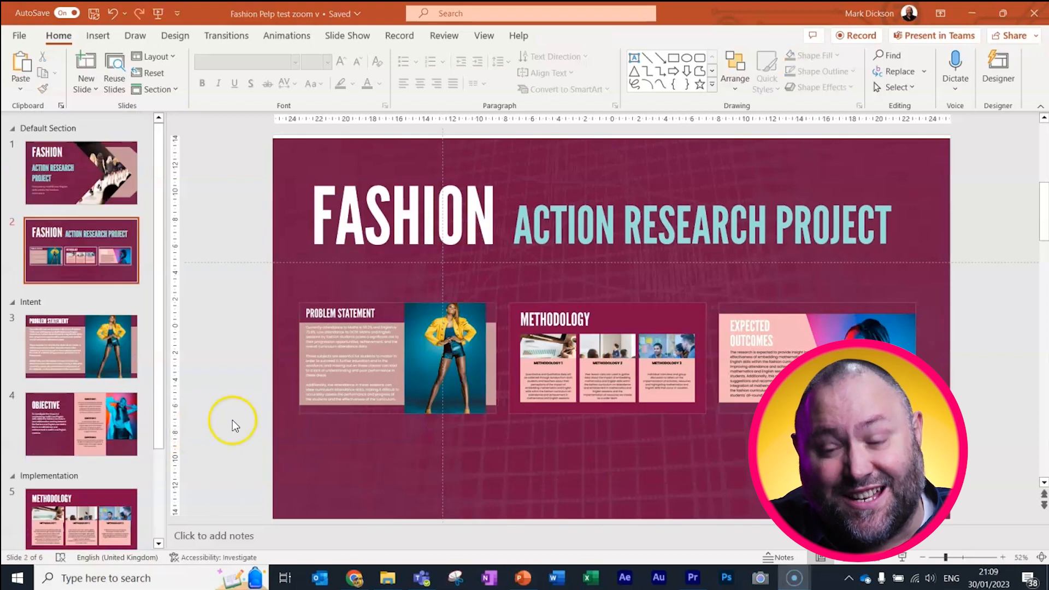
# - Replace the Intent zoom tile's picture with the INTENT title image from a file
pyautogui.click(333, 346)
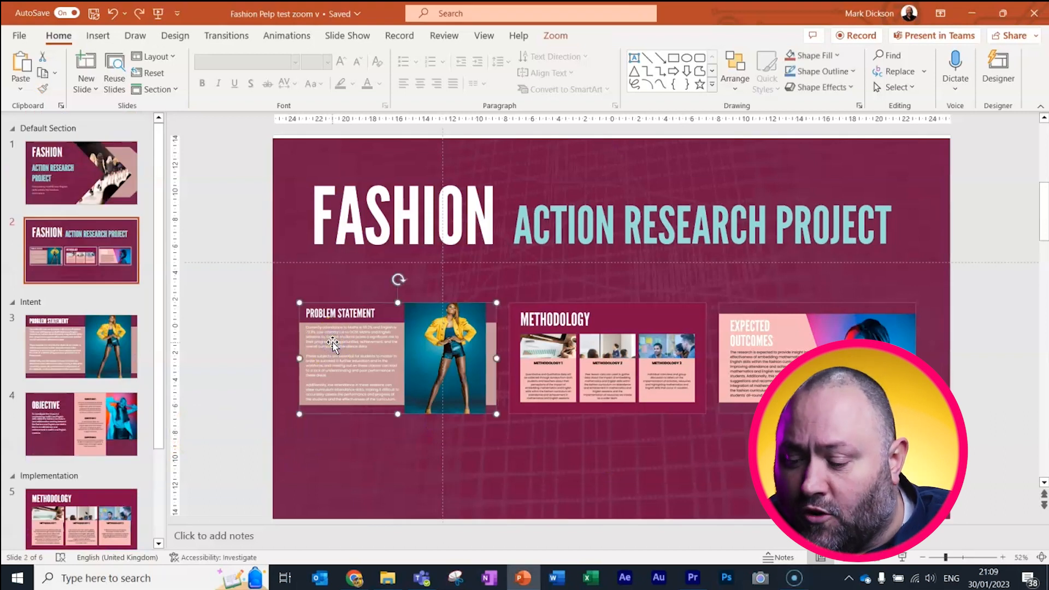
pyautogui.click(554, 35)
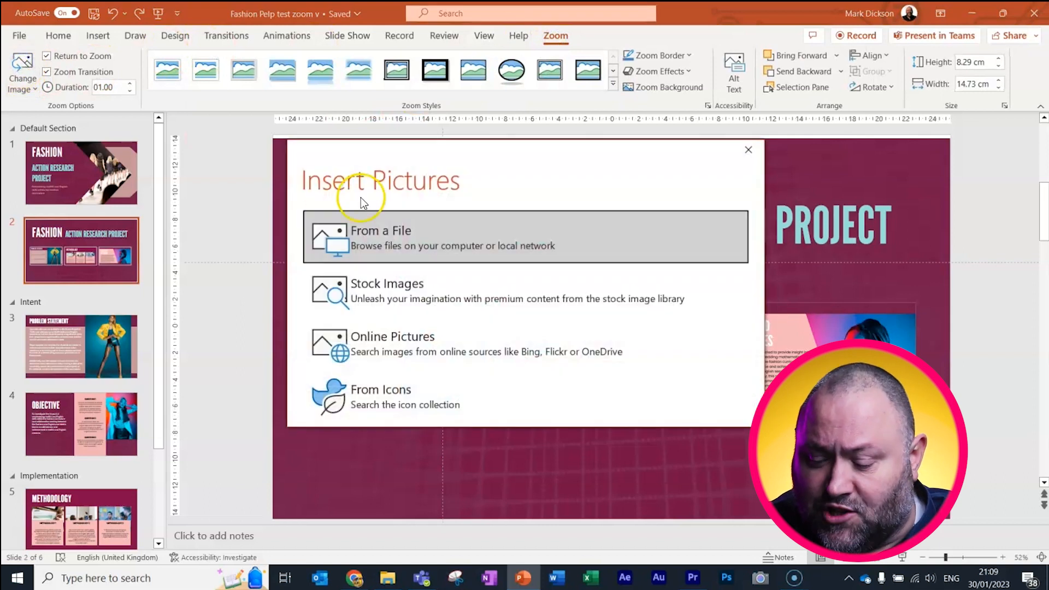
pyautogui.click(379, 230)
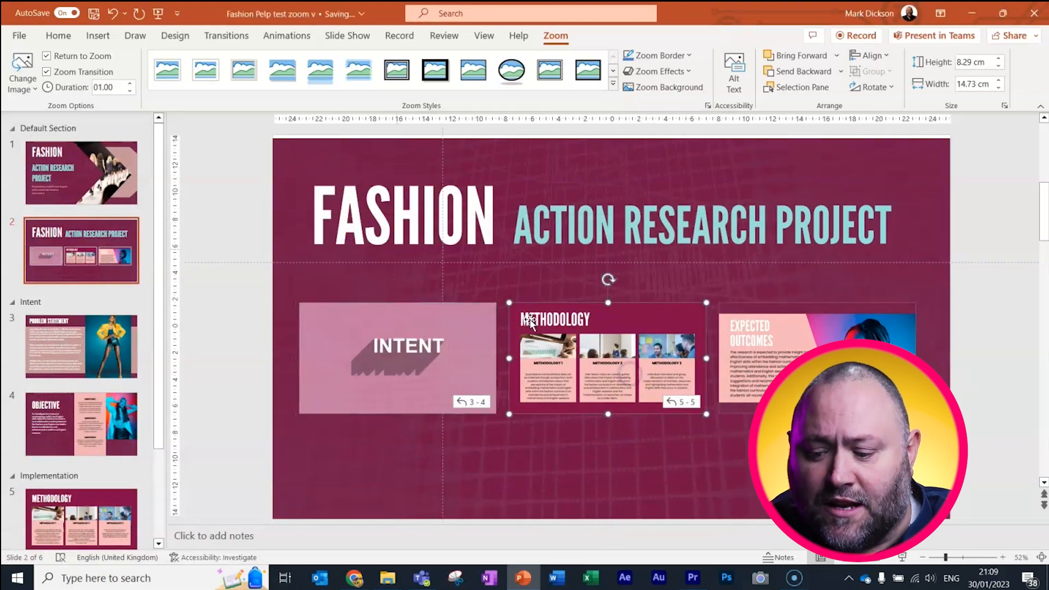
# - Replace the Implementation zoom tile's picture with the IMPLEMENTATION title image
pyautogui.click(22, 70)
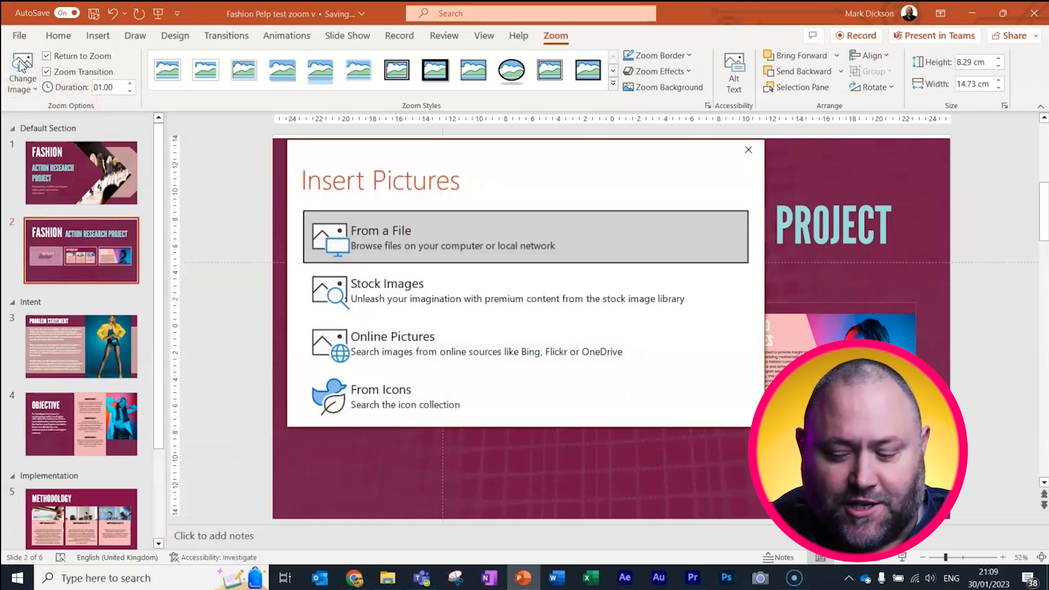
pyautogui.click(380, 238)
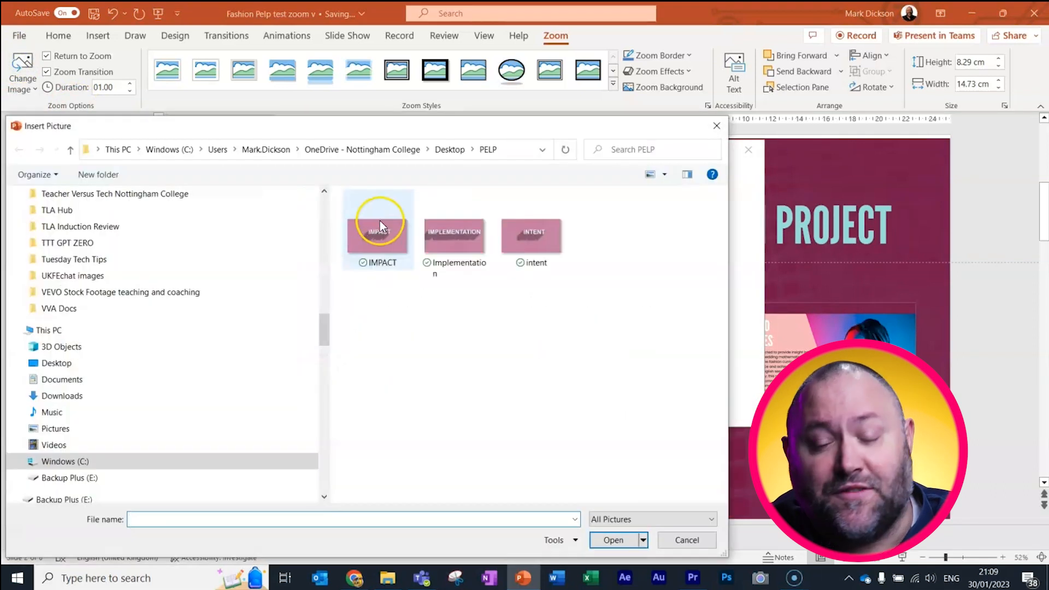
pyautogui.click(453, 234)
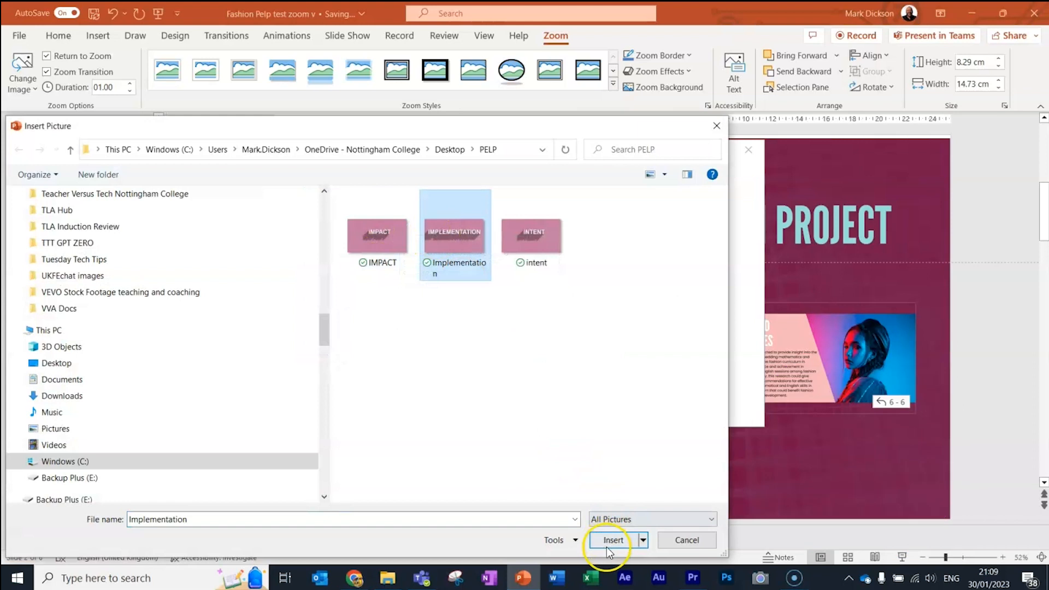
pyautogui.click(612, 540)
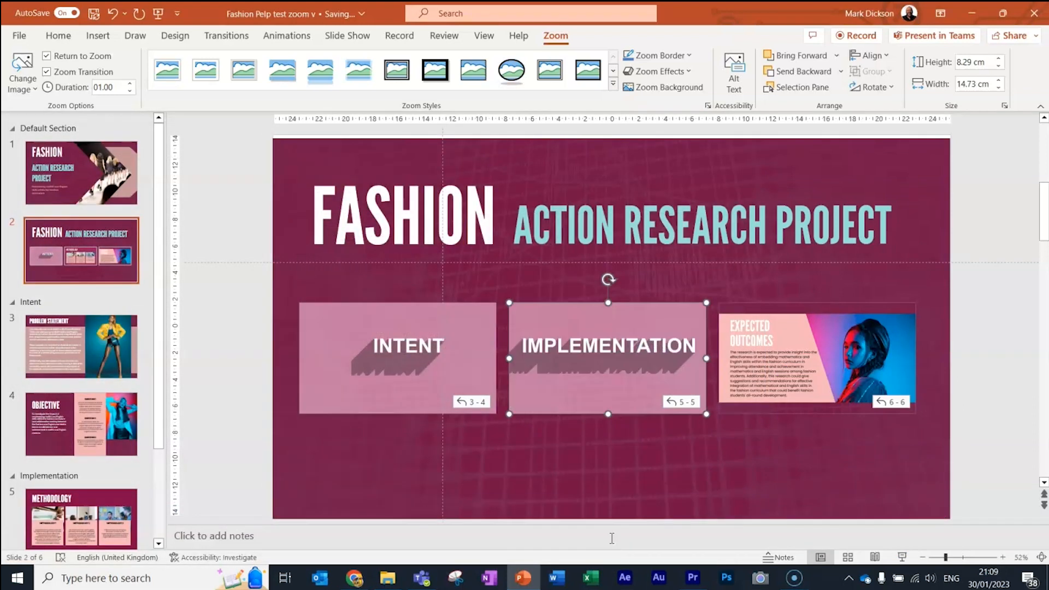